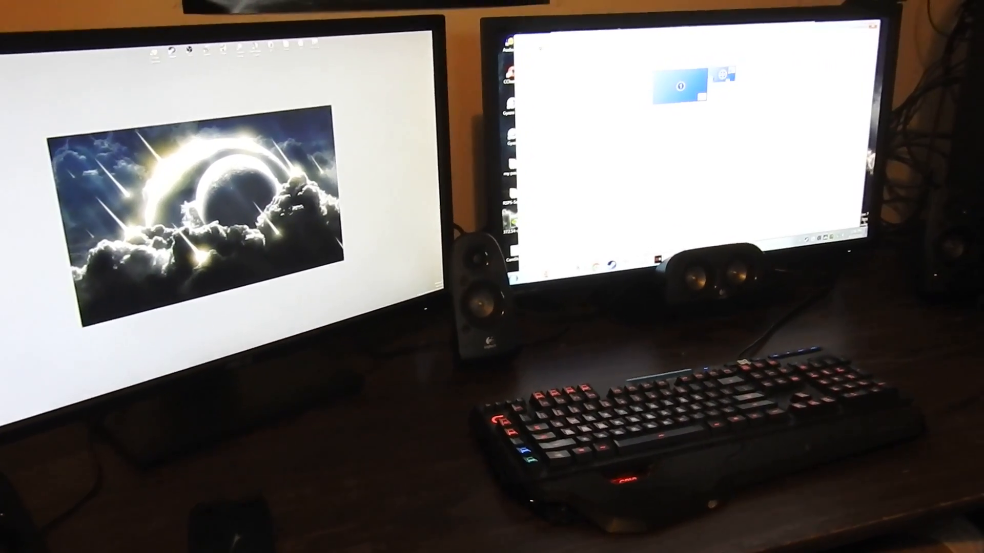
Expand the Multiple displays dropdown to show the display combination options.
{"action": "left_click", "coordinate": [618, 182]}
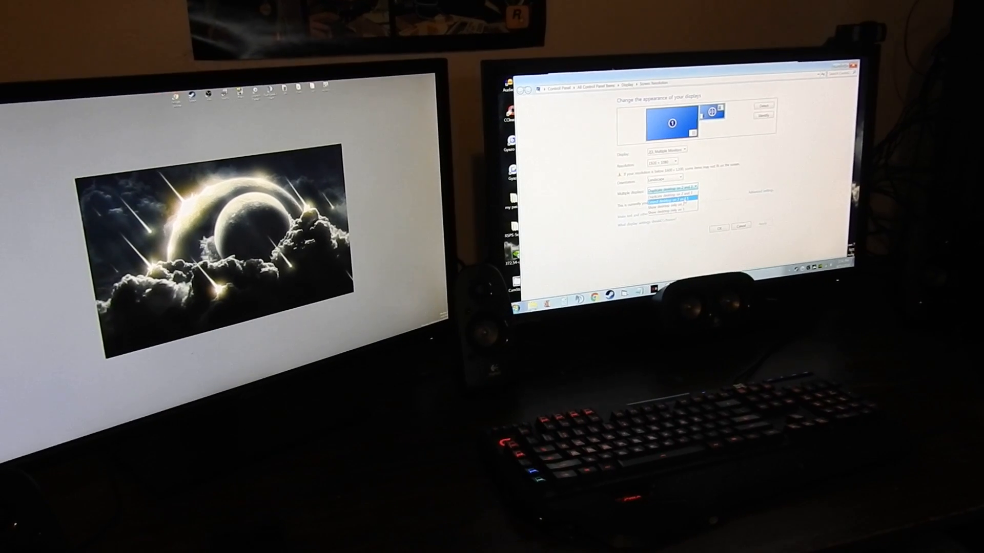
Select 'Extend these displays', then browse the detected monitors in the Display list.
{"action": "left_click", "coordinate": [674, 199]}
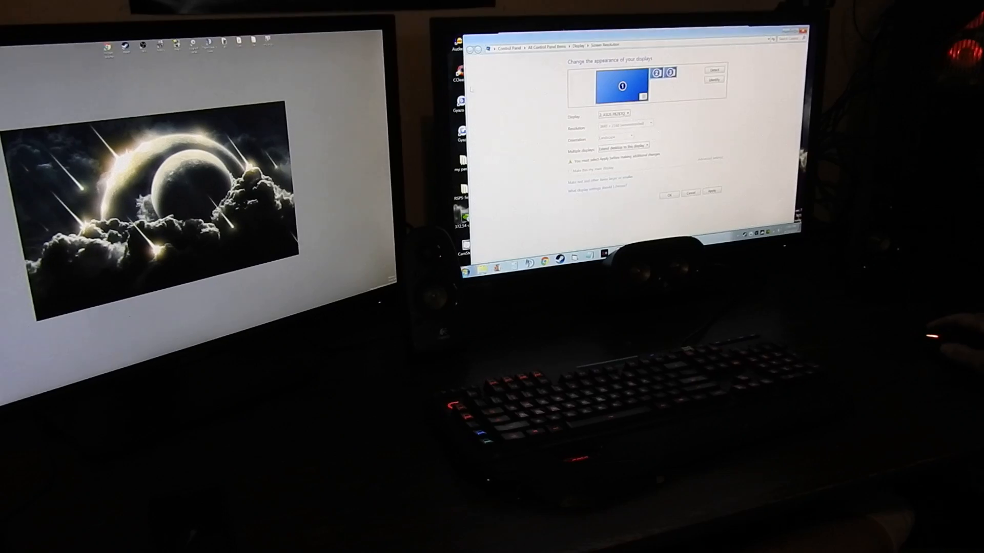
{"action": "left_click", "coordinate": [628, 105]}
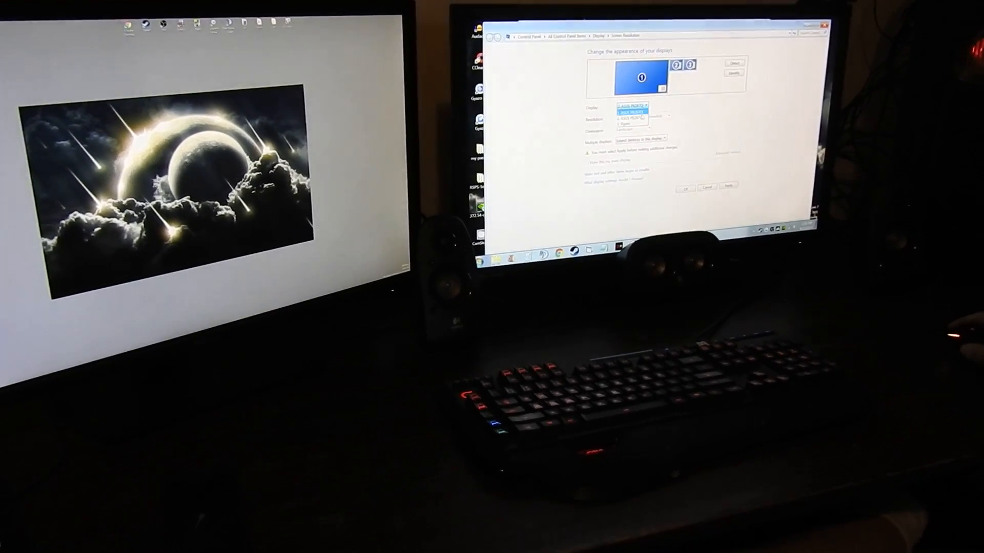